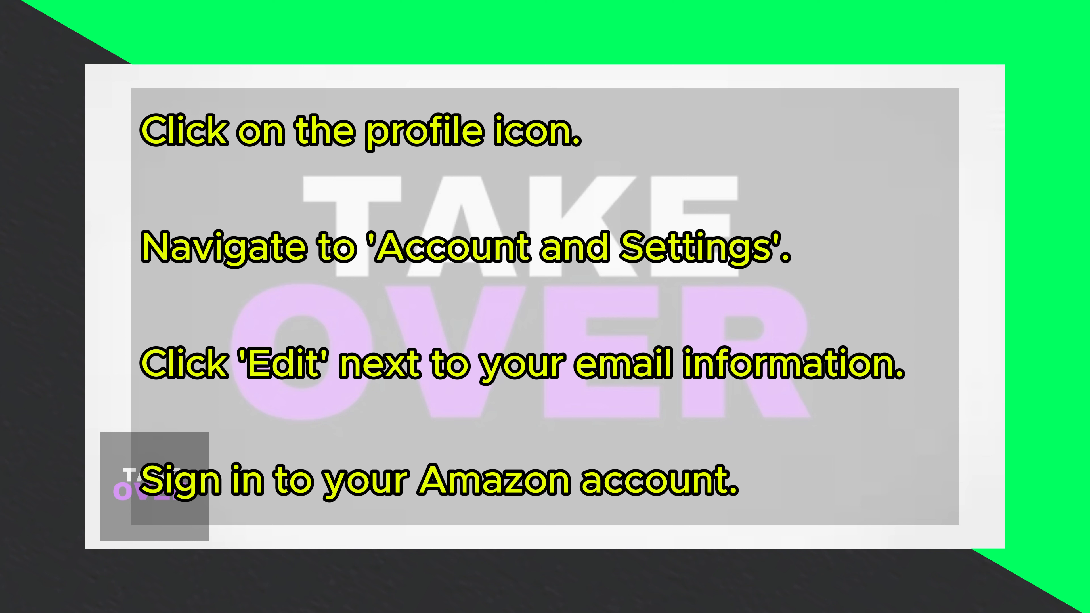
- Go to Account & Settings from the profile menu
left_click(626, 105)
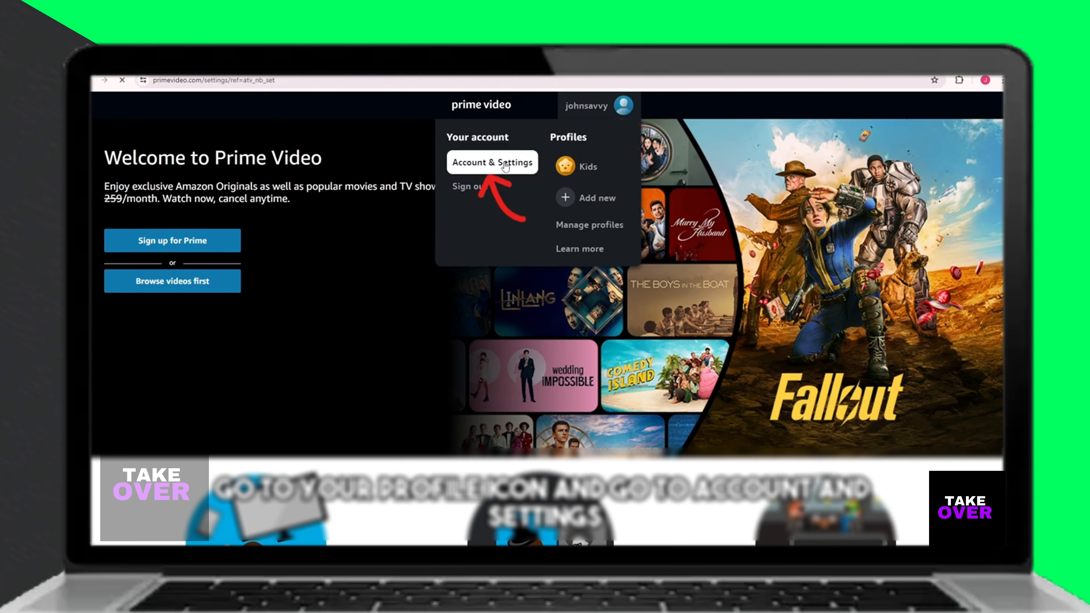
left_click(491, 162)
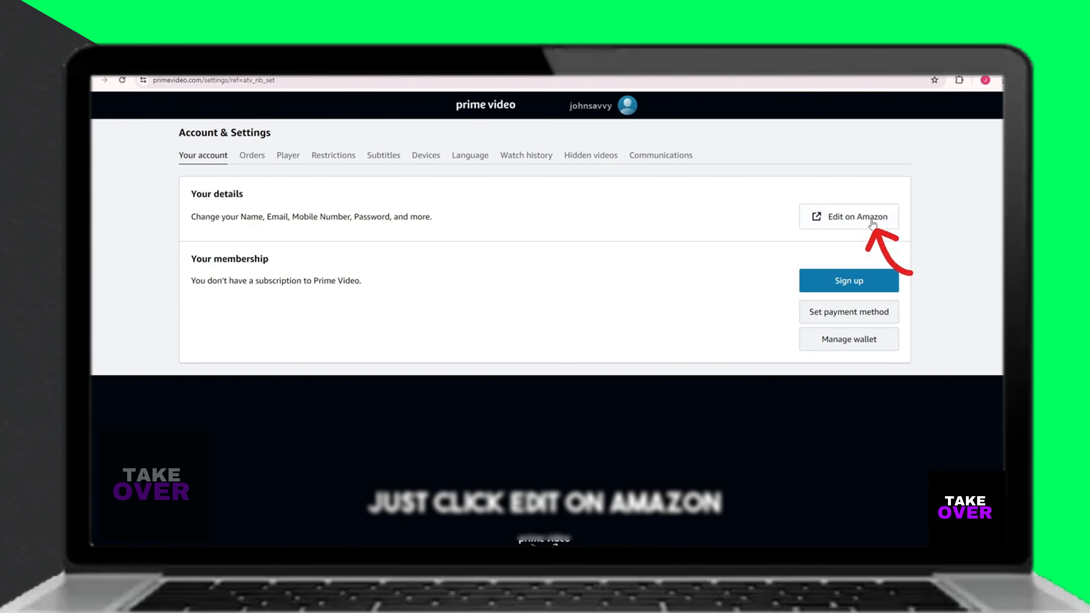
left_click(848, 217)
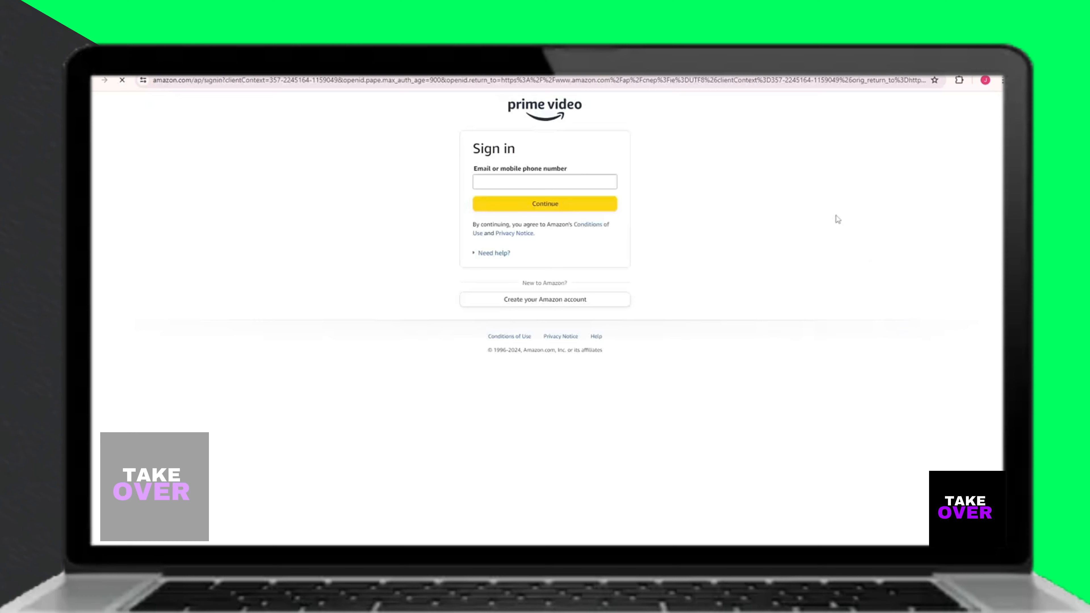
left_click(544, 181)
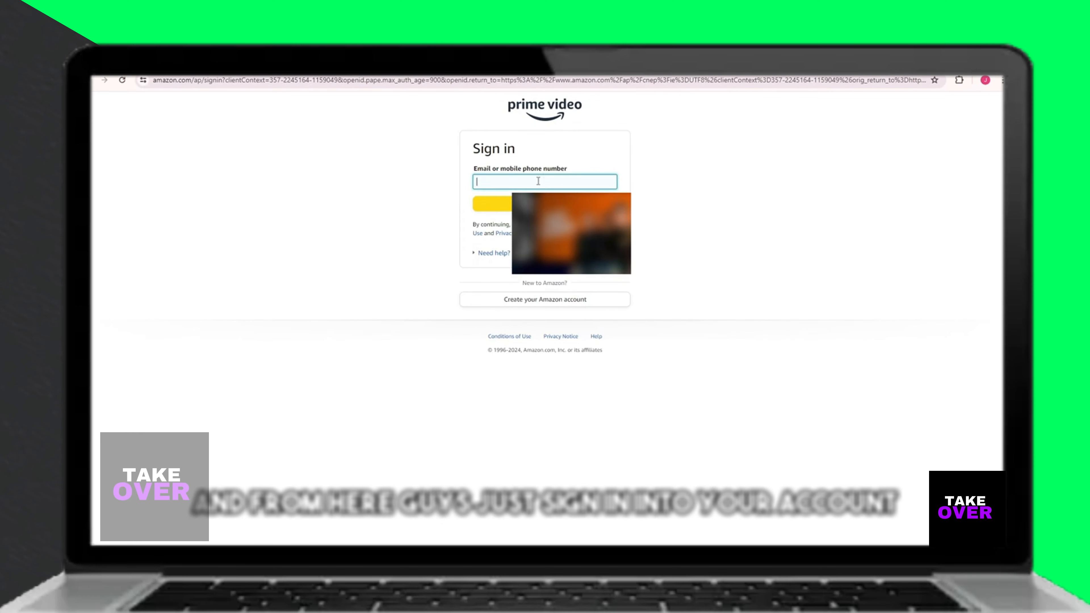
type("email@gmail.com")
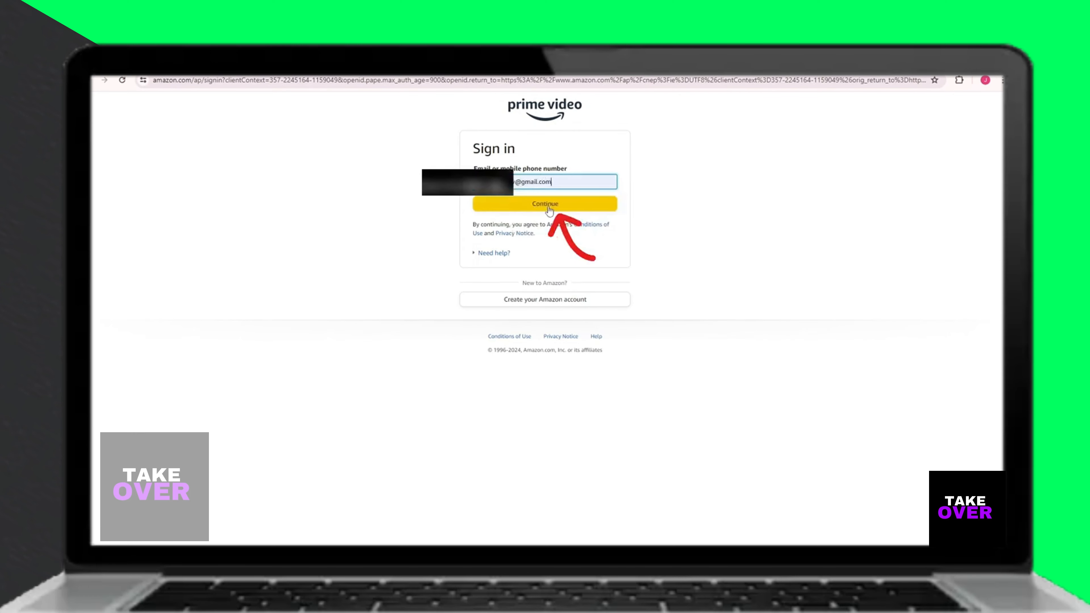
left_click(544, 204)
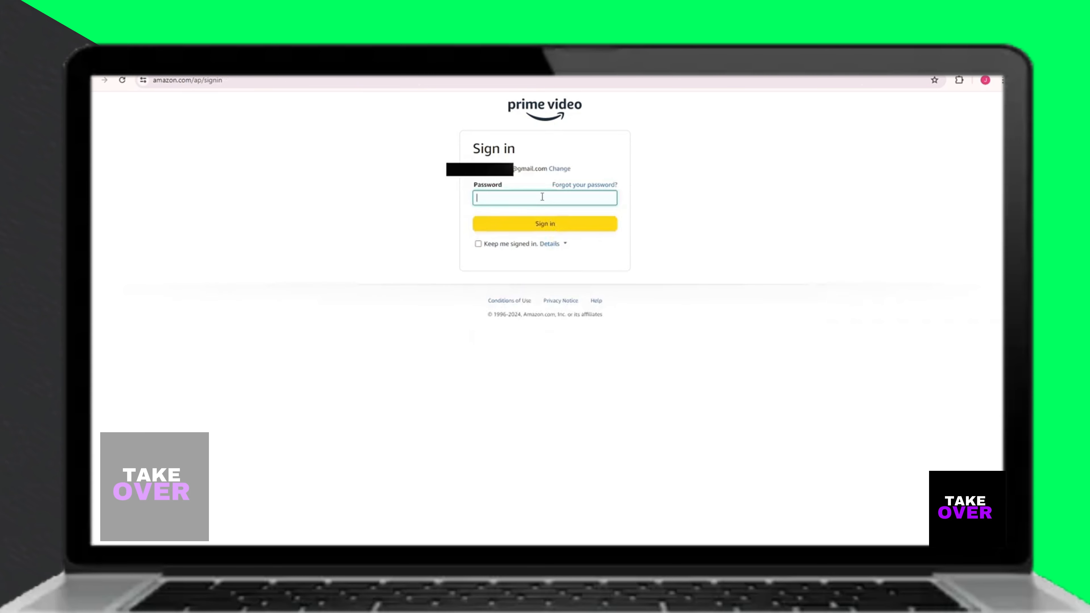
type("password")
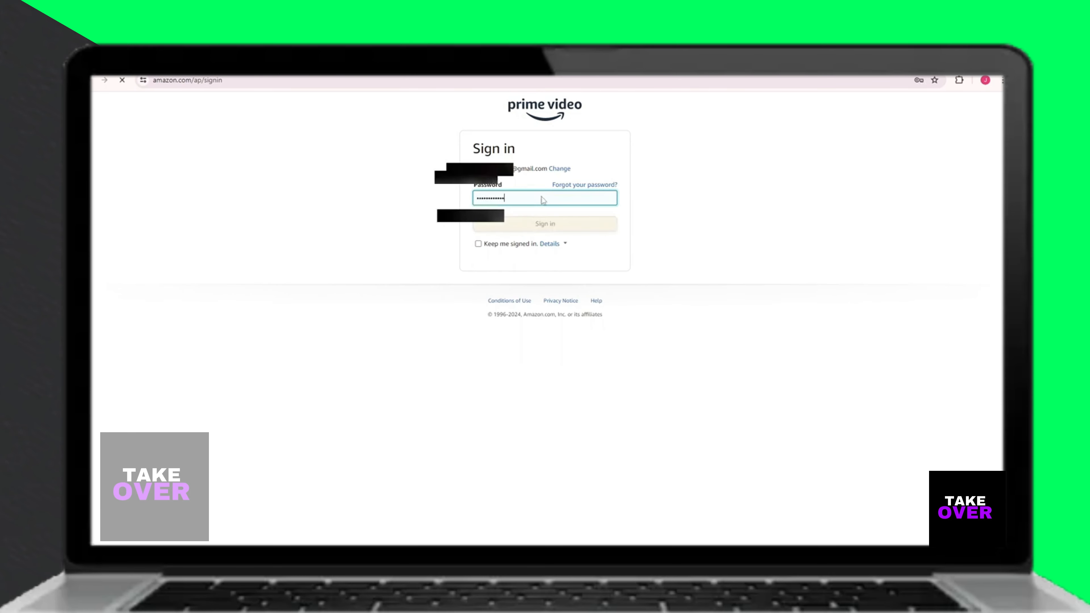
left_click(545, 223)
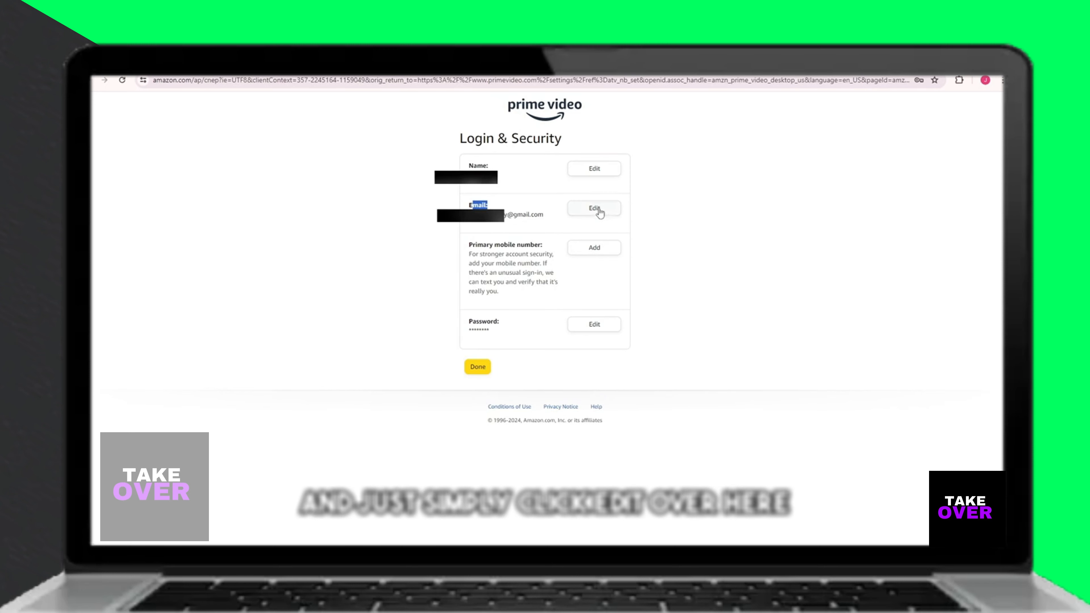
- Edit the account email and focus the New email address field
left_click(593, 208)
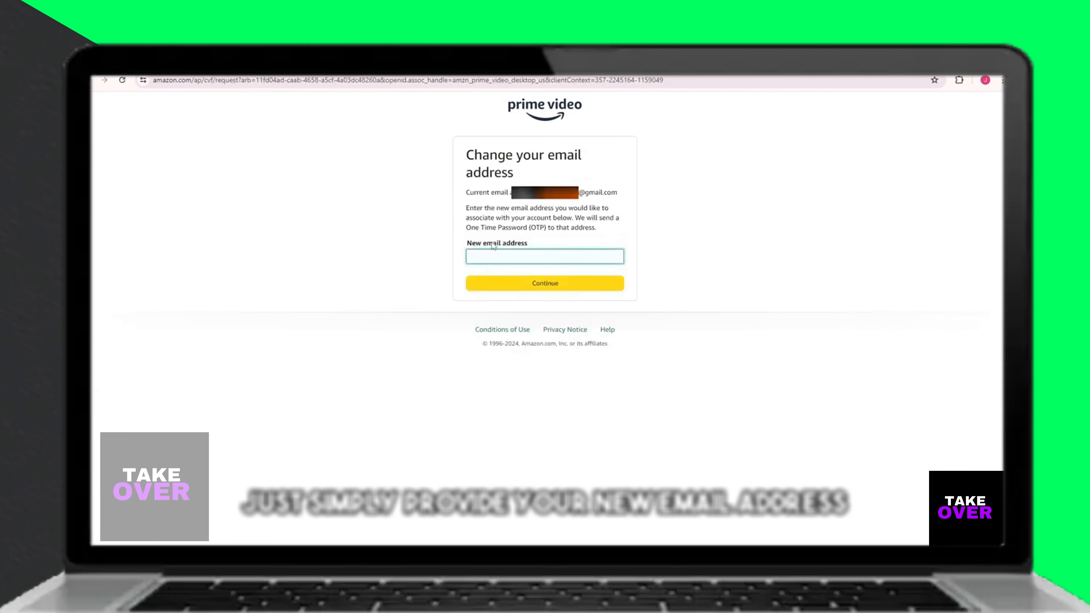
left_click(545, 283)
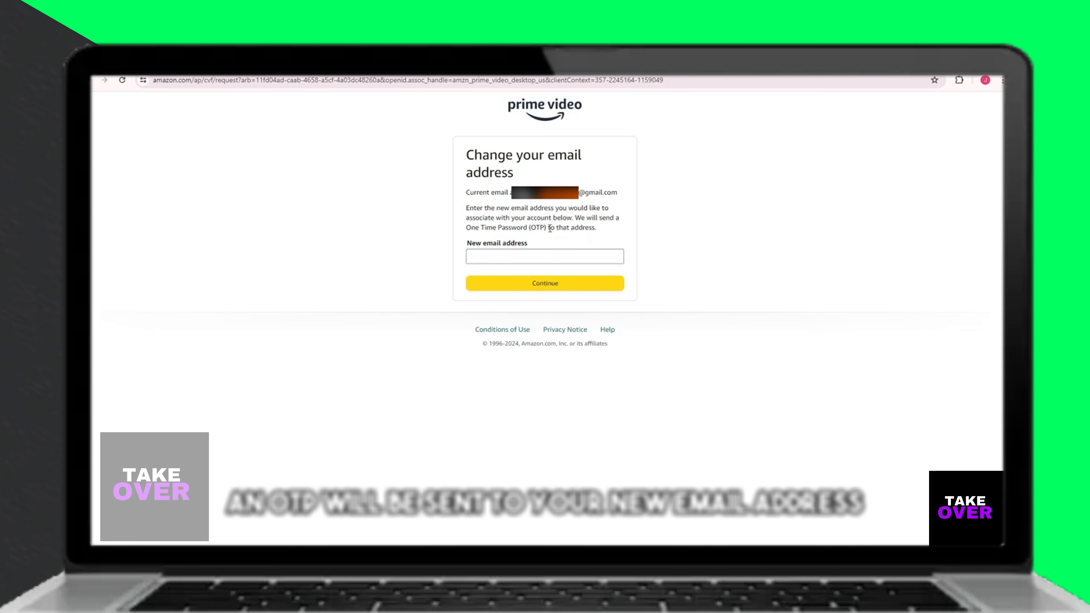
mouse_move(514, 271)
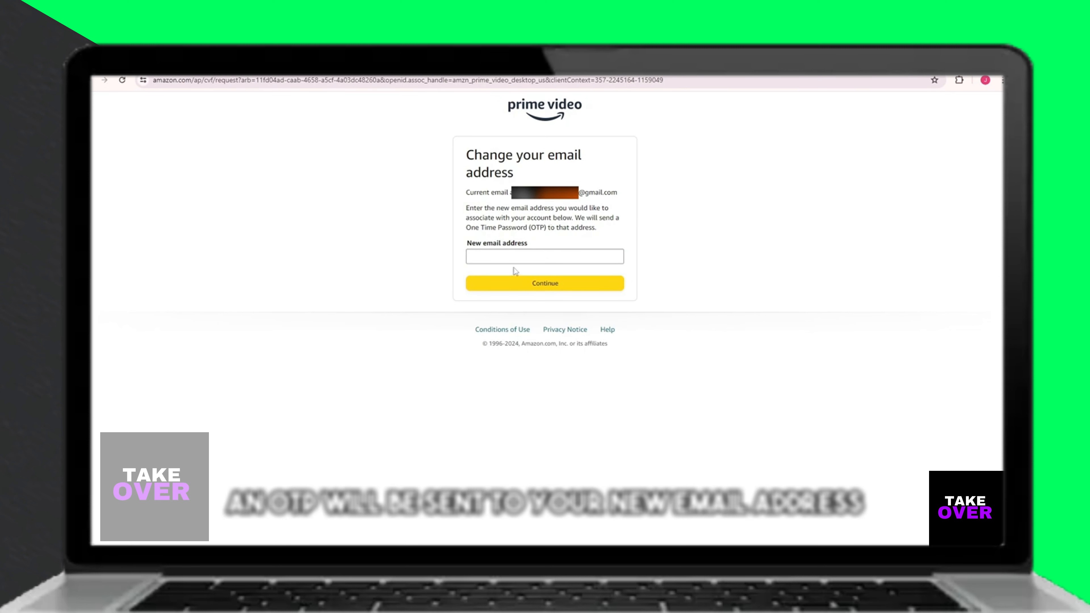
left_click(545, 256)
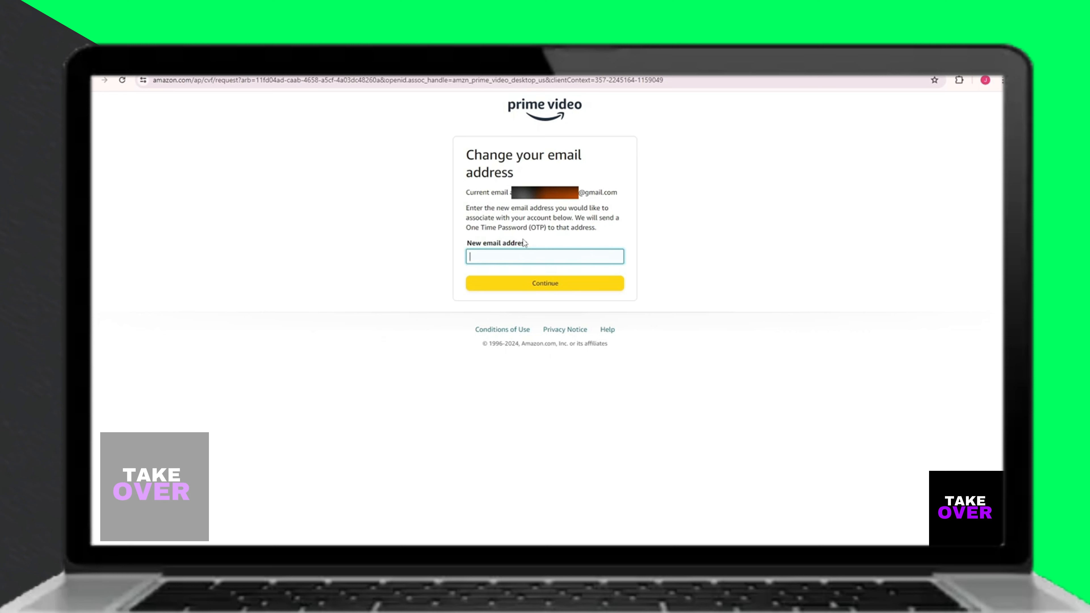